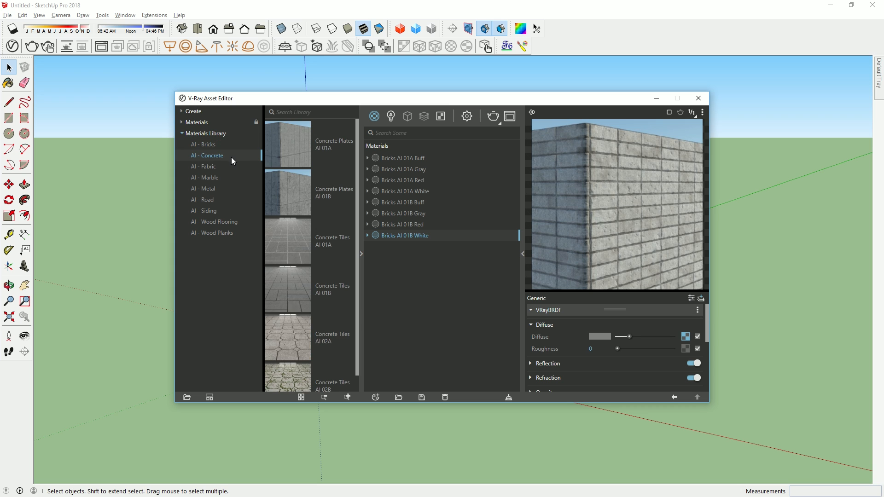
- Show the AI - Concrete category's materials in the V-Ray library panel
{"action": "left_click", "coordinate": [202, 199]}
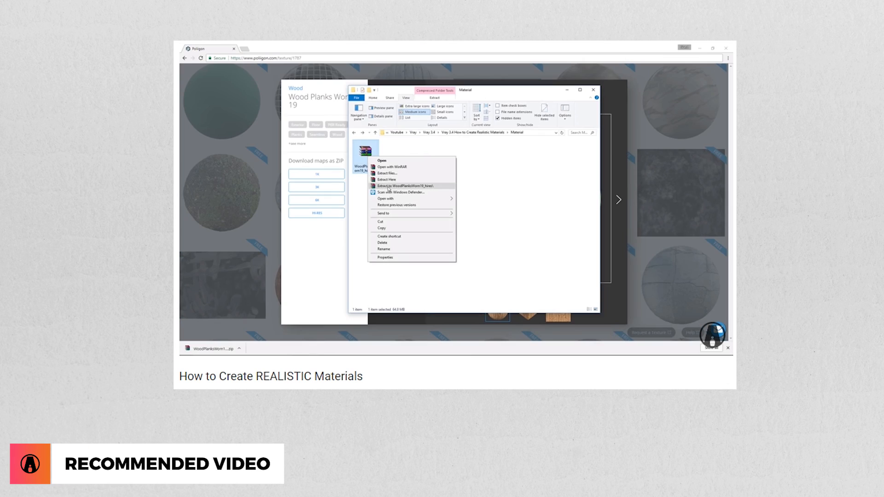
{"action": "left_click", "coordinate": [402, 185]}
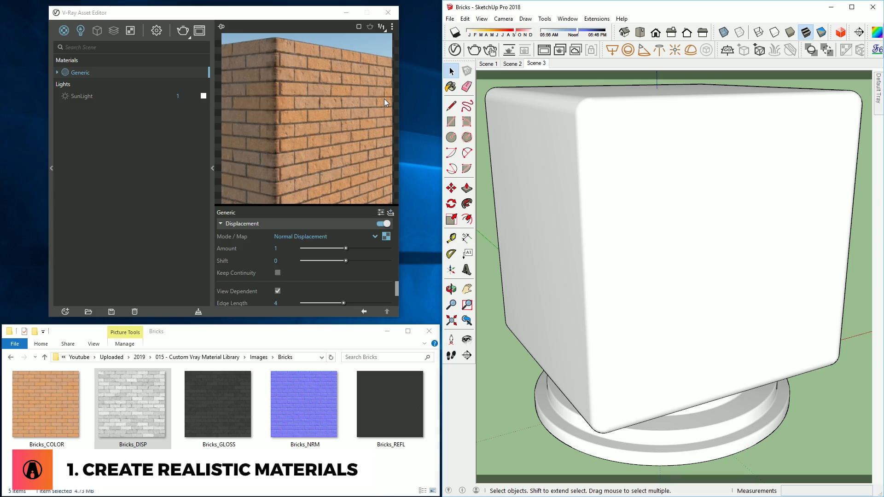
- Rename the Generic material to Bricks and save it as a vrmat in Materials Library
{"action": "left_click", "coordinate": [488, 63]}
{"action": "type", "text": "Bric"}
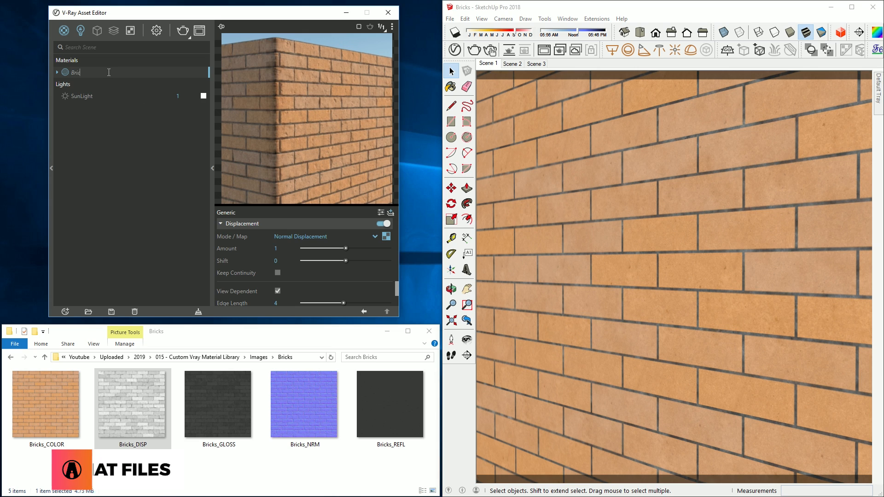
{"action": "right_click", "coordinate": [76, 72]}
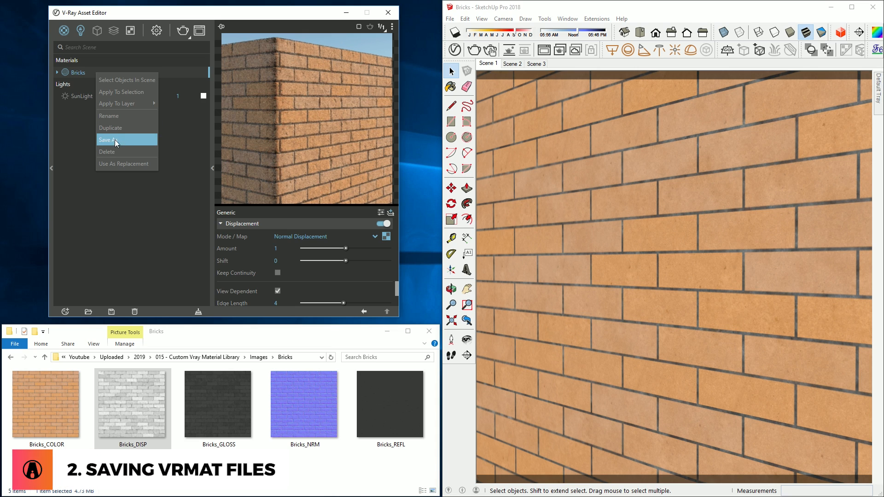
{"action": "mouse_move", "coordinate": [111, 312]}
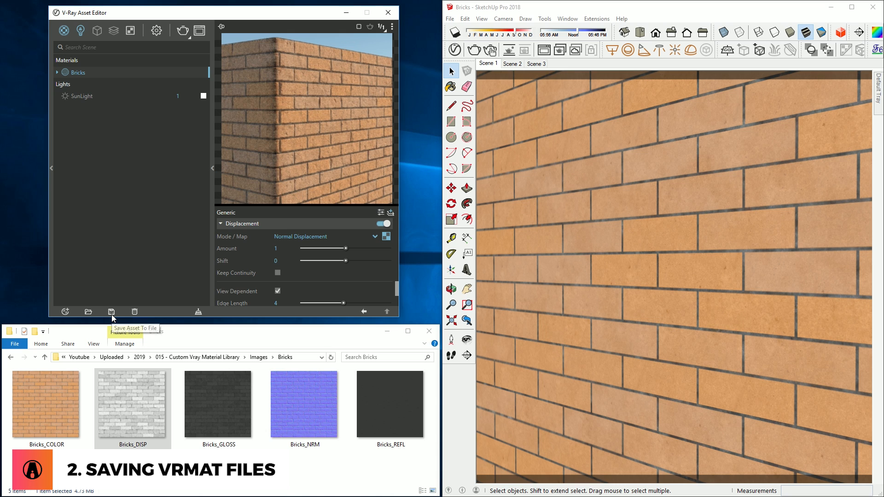
{"action": "left_click", "coordinate": [112, 311]}
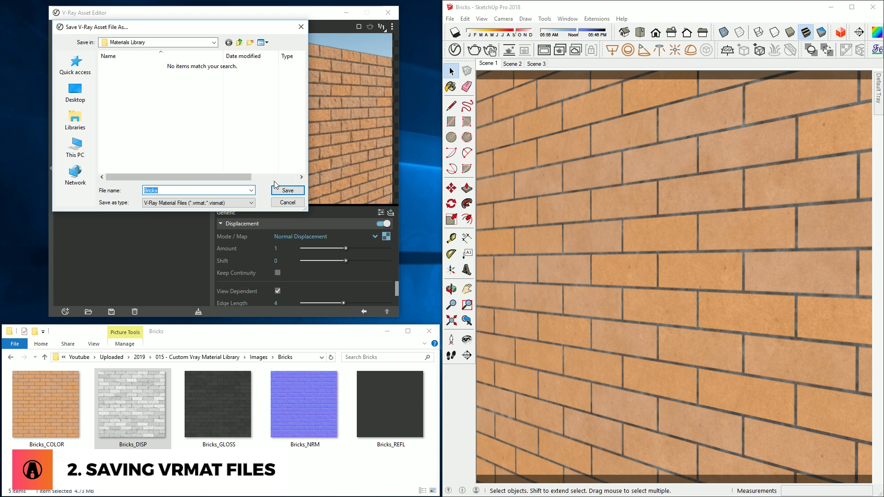
{"action": "left_click", "coordinate": [287, 190]}
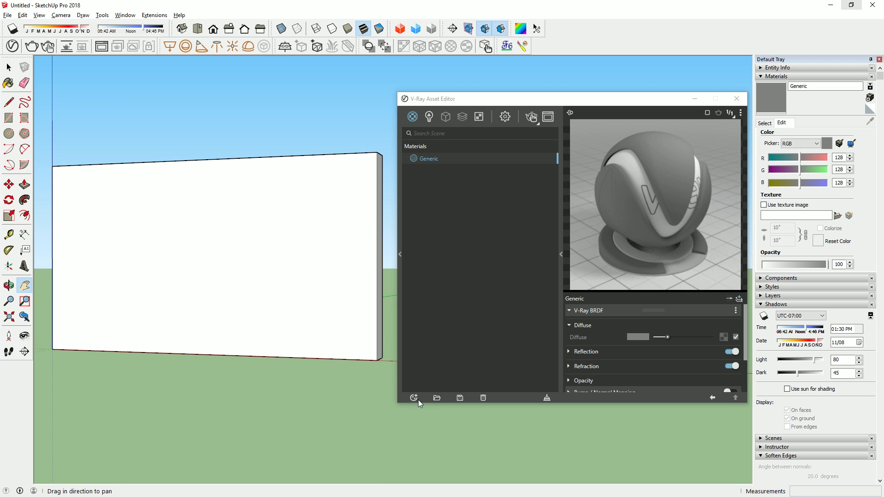
- Load Bricks.vrmat from the Materials Library folder into the new model
{"action": "left_click", "coordinate": [436, 398]}
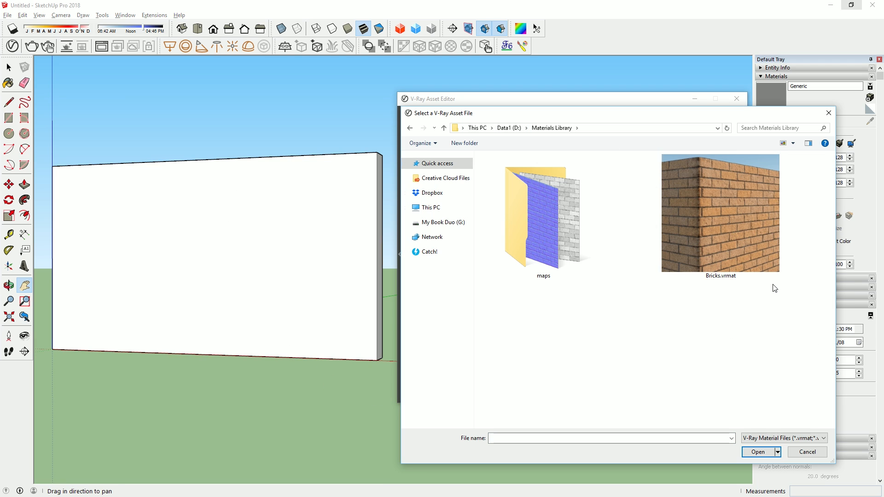
{"action": "double_click", "coordinate": [720, 214]}
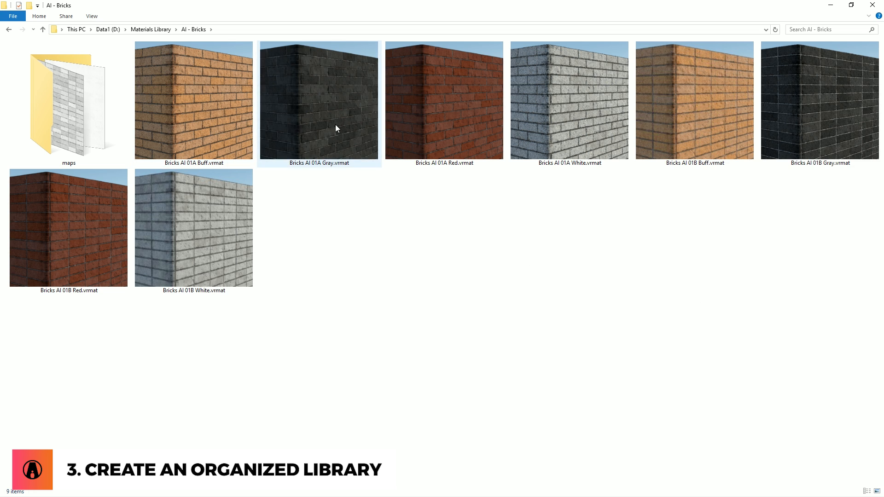
- Browse the AI - Bricks and AI - Wood Flooring folders, including the maps subfolder
{"action": "double_click", "coordinate": [68, 102]}
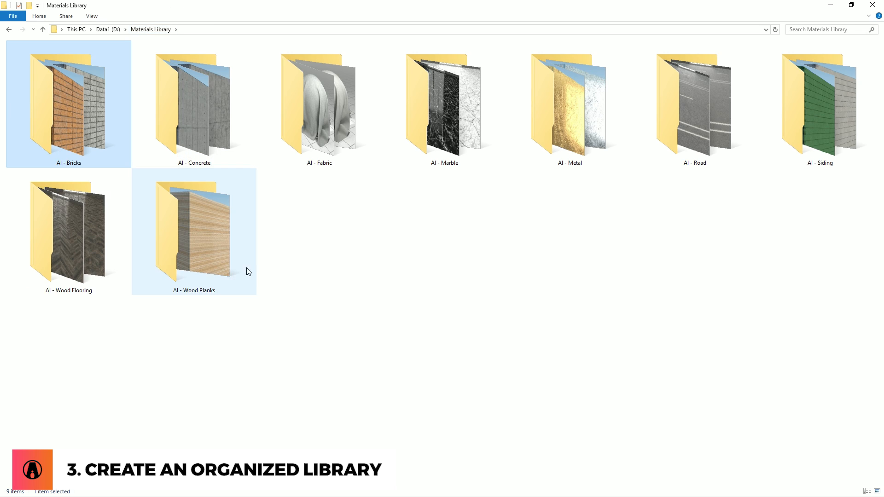
{"action": "left_click", "coordinate": [819, 286]}
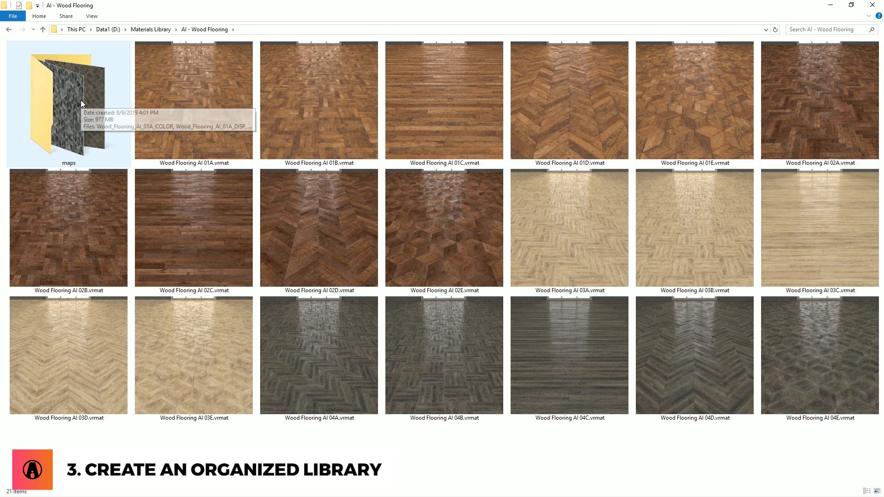
{"action": "double_click", "coordinate": [65, 101]}
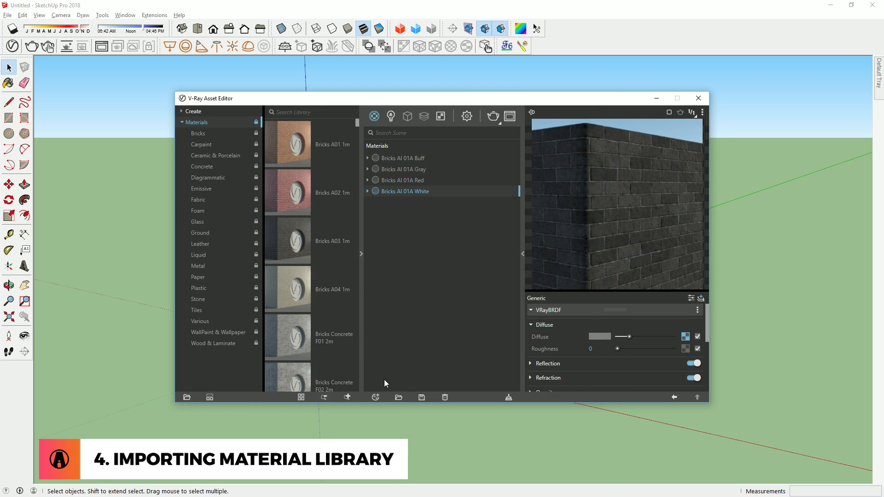
- Load the brick material files, then browse the AI - Marble library category
{"action": "left_click", "coordinate": [398, 398]}
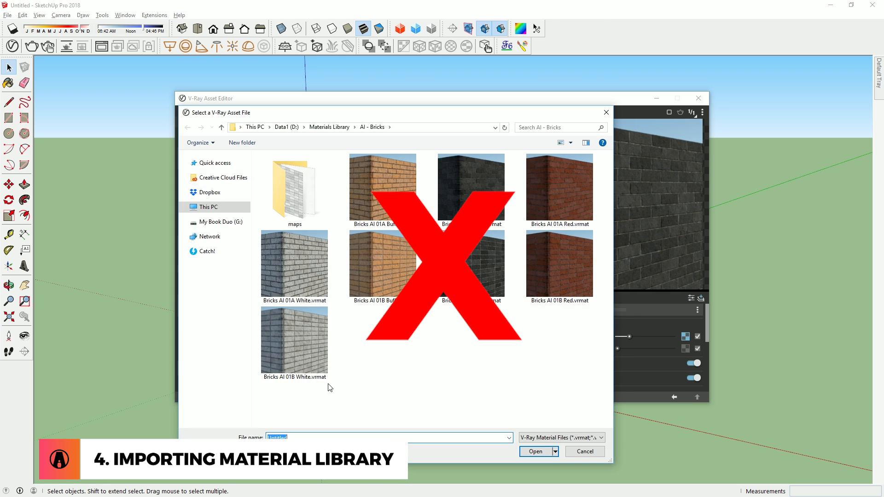
{"action": "left_click", "coordinate": [536, 452]}
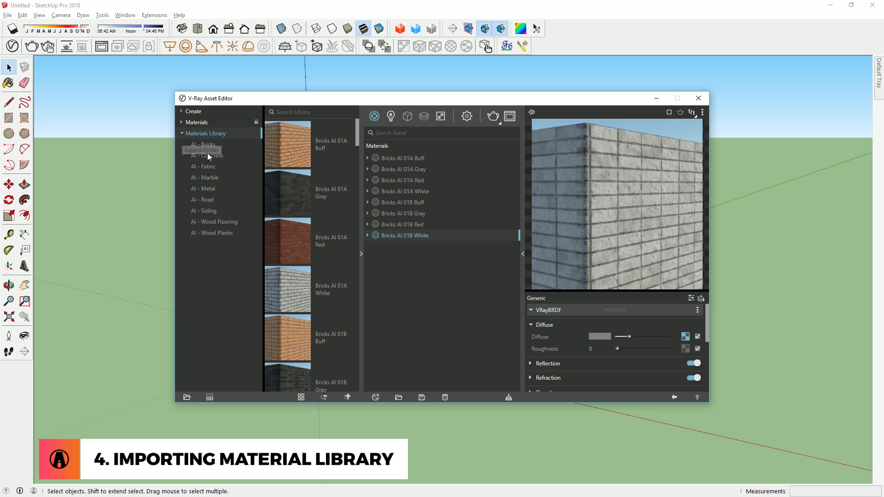
{"action": "left_click", "coordinate": [204, 177]}
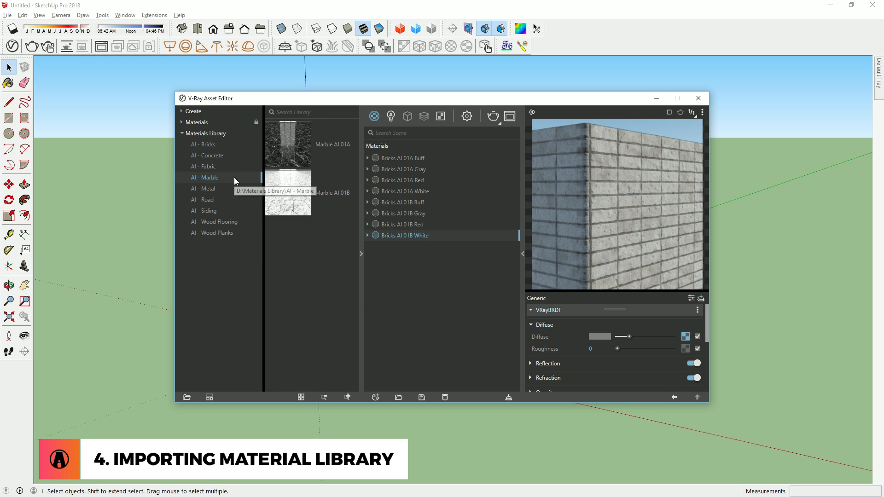
{"action": "left_click", "coordinate": [212, 232]}
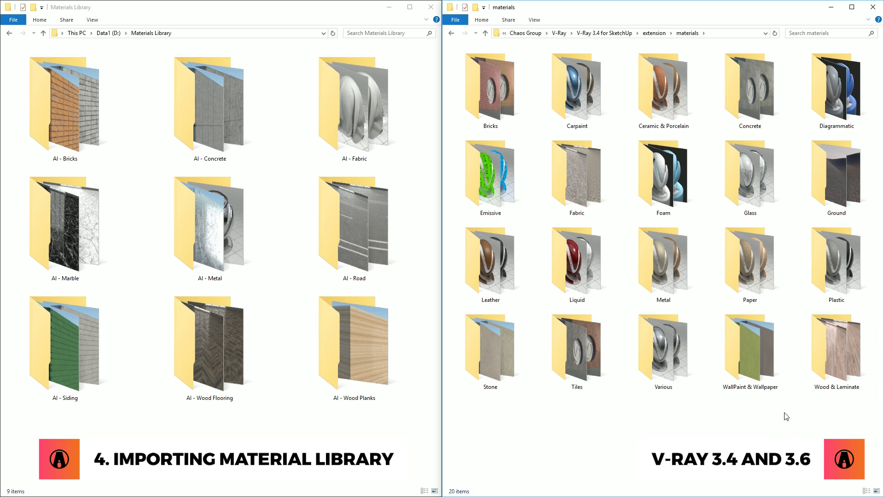
- Copy all nine category folders into V-Ray 3.4's materials folder, granting administrator permission
{"action": "key", "text": "ctrl+a"}
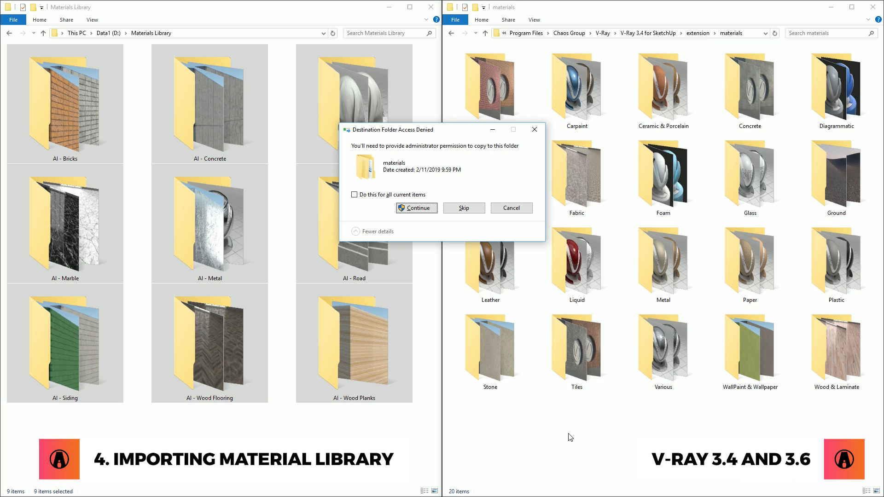
{"action": "left_click", "coordinate": [416, 208]}
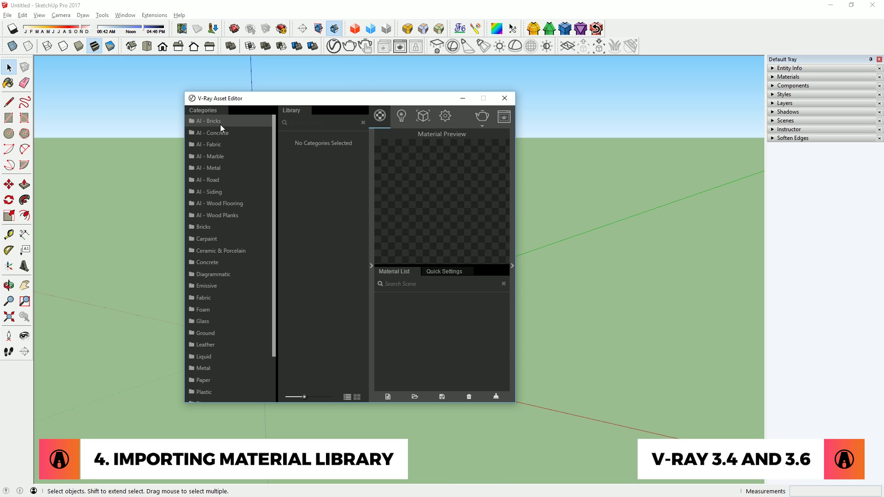
- Browse the AI - Bricks and AI - Concrete categories in SketchUp 2017's Asset Editor
{"action": "left_click", "coordinate": [210, 120]}
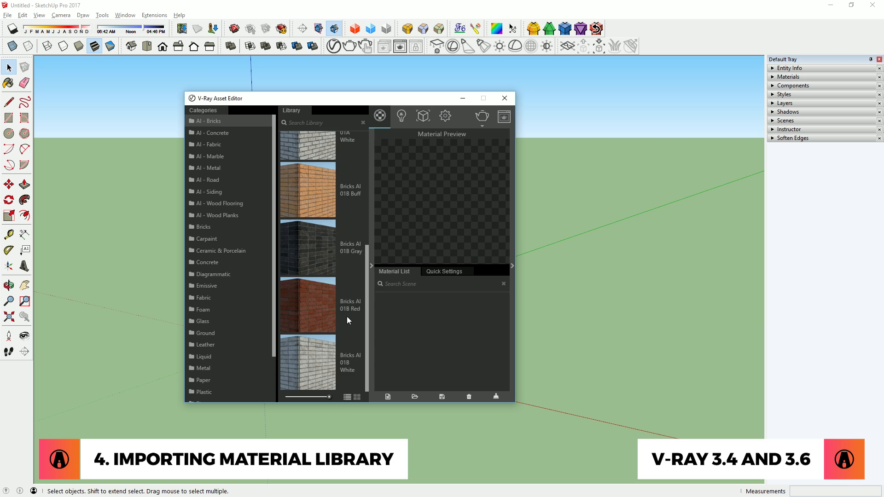
{"action": "left_click", "coordinate": [213, 133]}
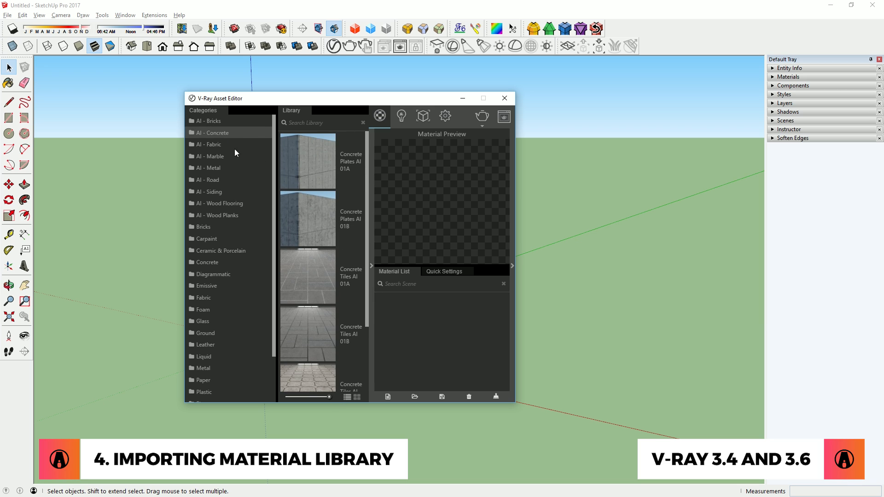
{"action": "left_click", "coordinate": [210, 179]}
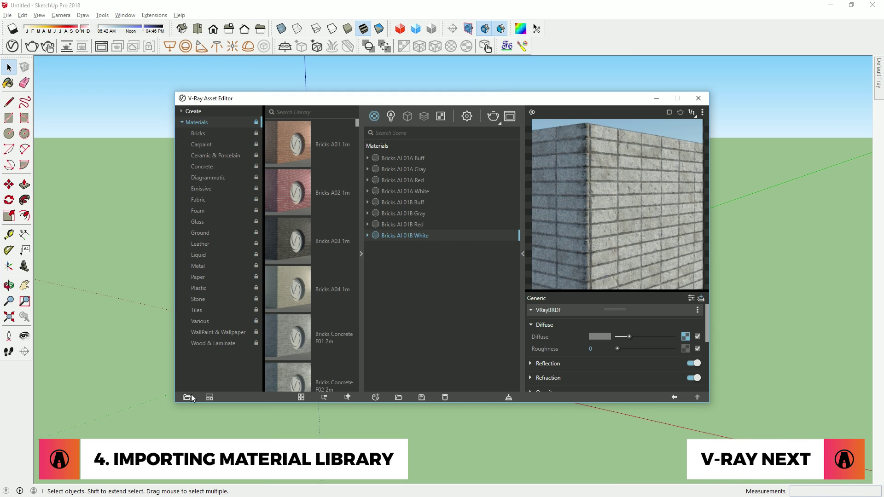
- Add the Materials Library folder to the asset library and browse to Wood Flooring
{"action": "left_click", "coordinate": [187, 397]}
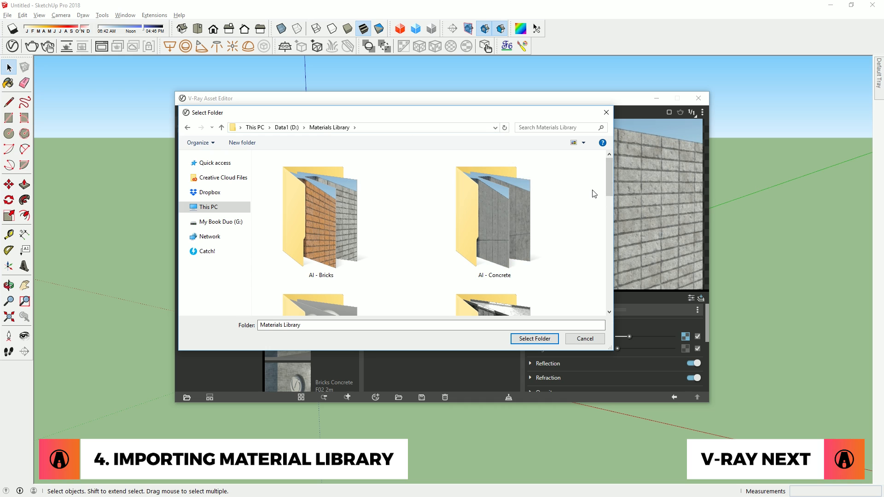
{"action": "left_click", "coordinate": [534, 339]}
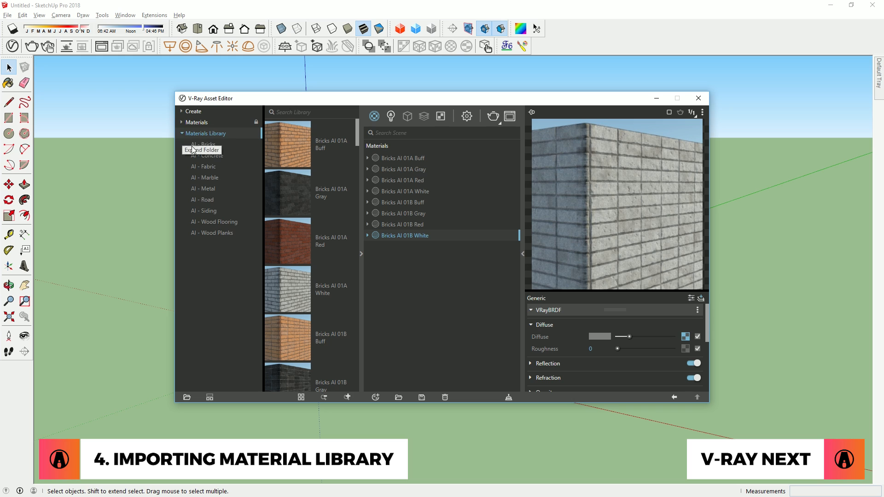
{"action": "left_click", "coordinate": [202, 200]}
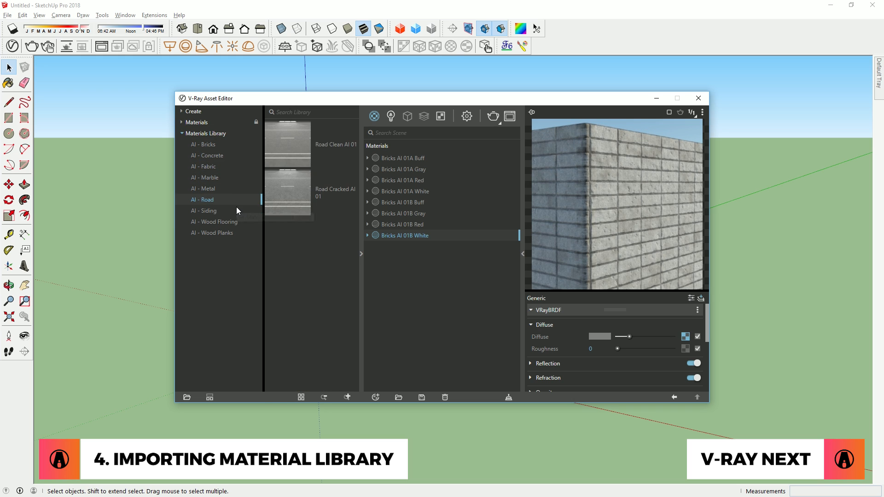
{"action": "left_click", "coordinate": [214, 221]}
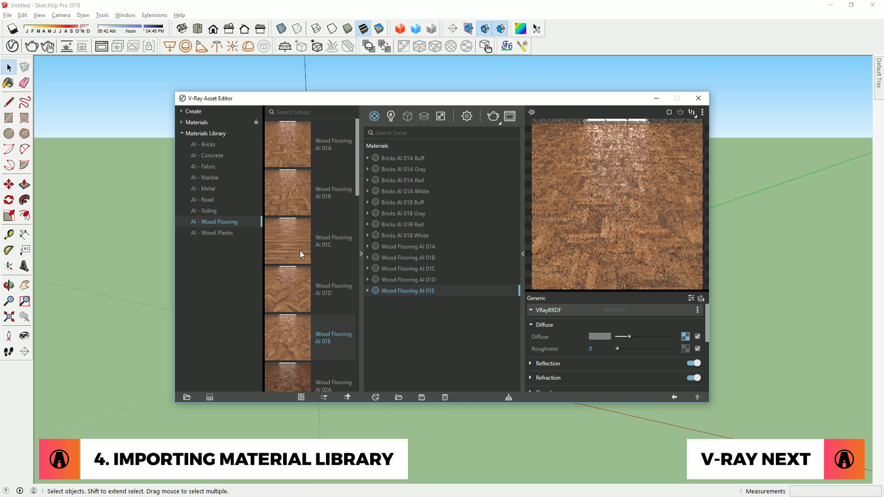
- Search the library for 'marble', then replace the search with 'wood'
{"action": "left_click", "coordinate": [205, 133]}
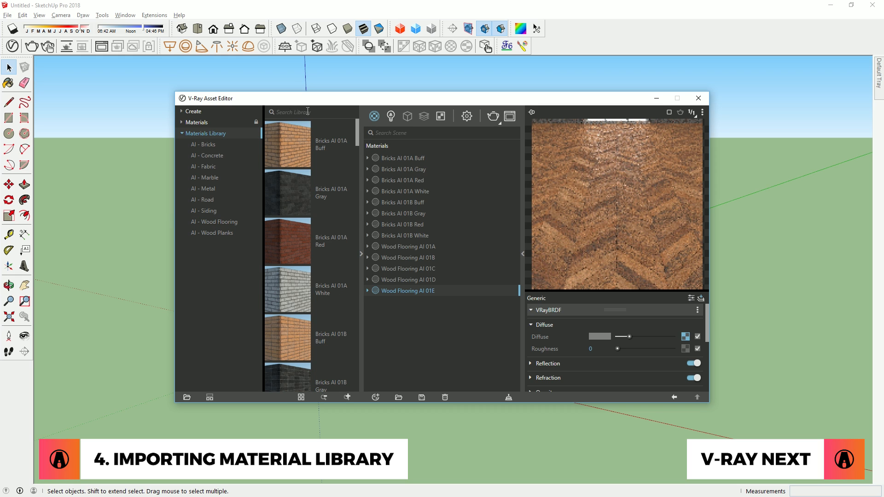
{"action": "type", "text": "marble"}
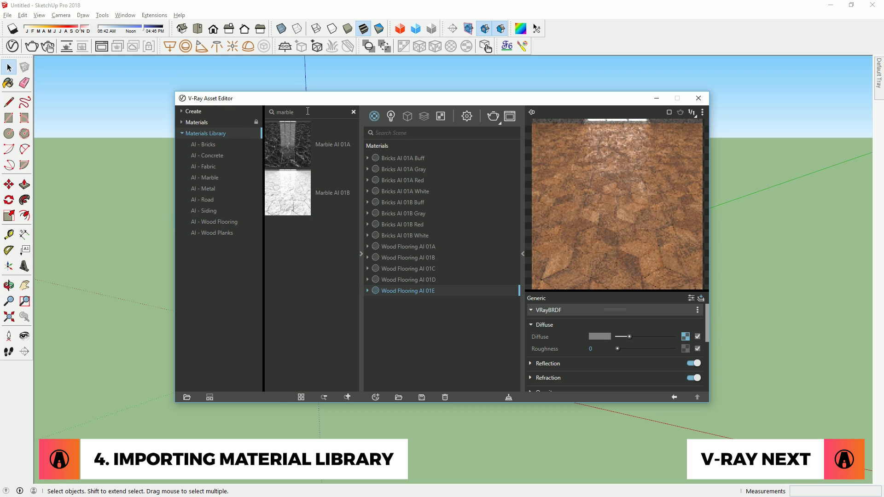
{"action": "type", "text": "wood"}
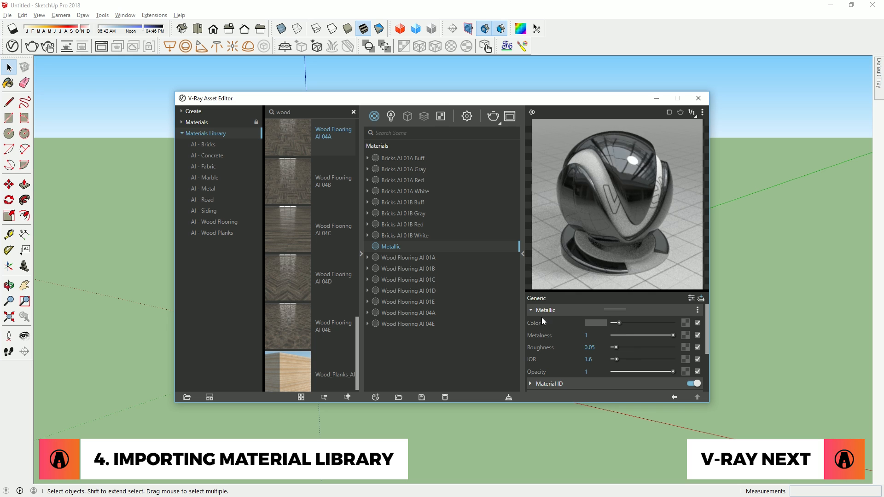
- Brighten the Chrome material's colour and check it under AI - Metal, also browsing bricks
{"action": "left_click", "coordinate": [203, 188]}
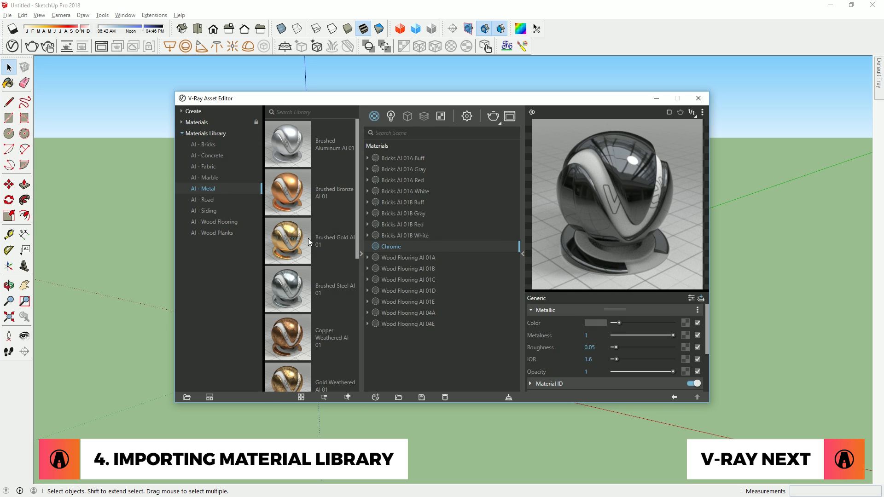
{"action": "scroll", "scroll_direction": "down", "scroll_amount": 3}
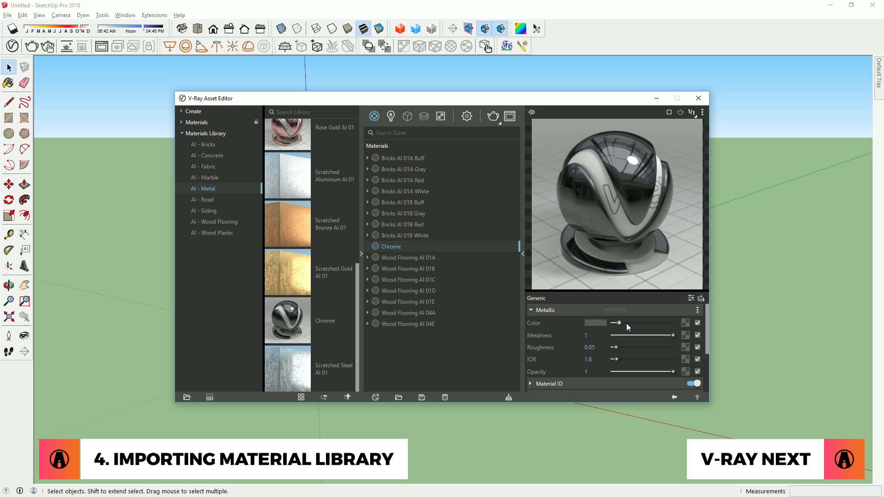
{"action": "left_click_drag", "start_coordinate": [618, 323], "coordinate": [652, 323]}
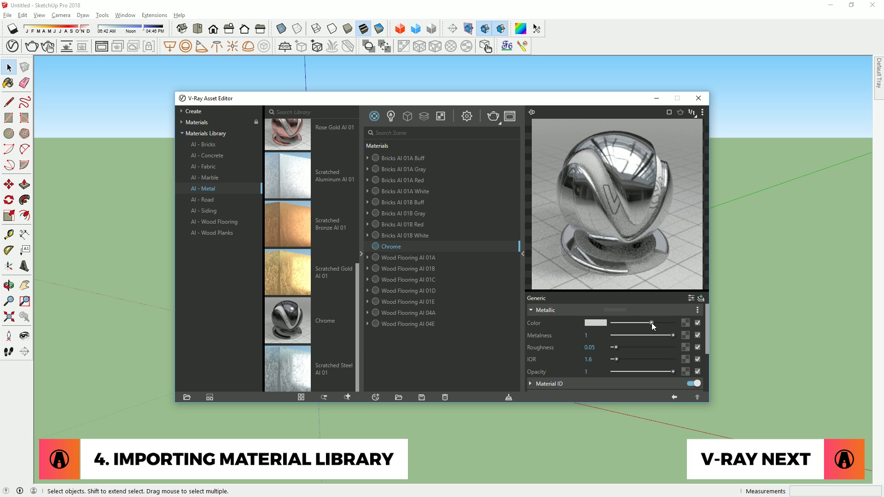
{"action": "mouse_move", "coordinate": [295, 320]}
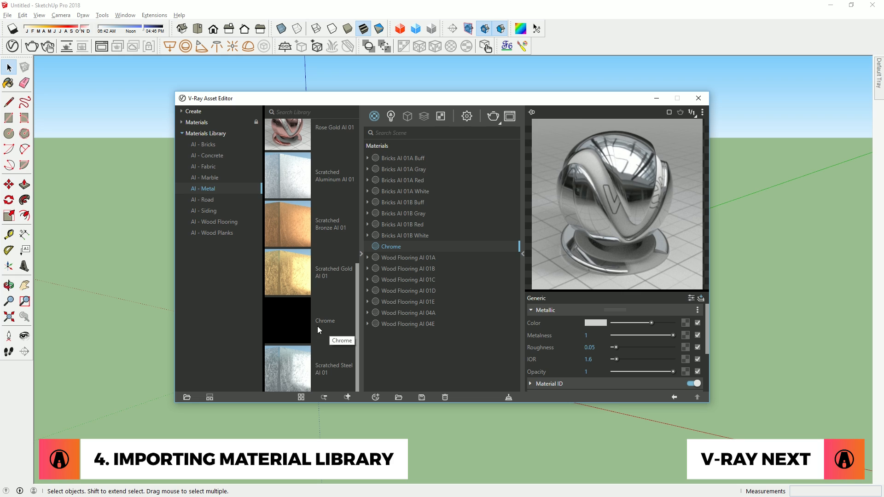
{"action": "left_click", "coordinate": [203, 144]}
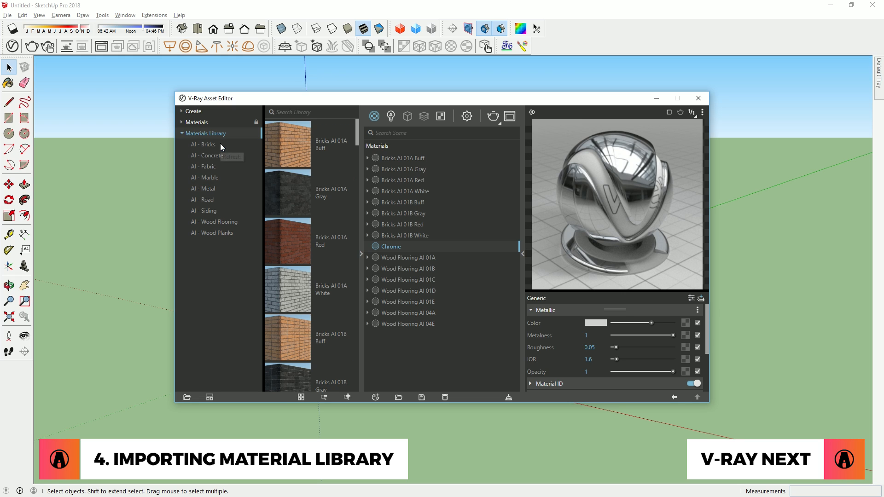
{"action": "left_click", "coordinate": [203, 188]}
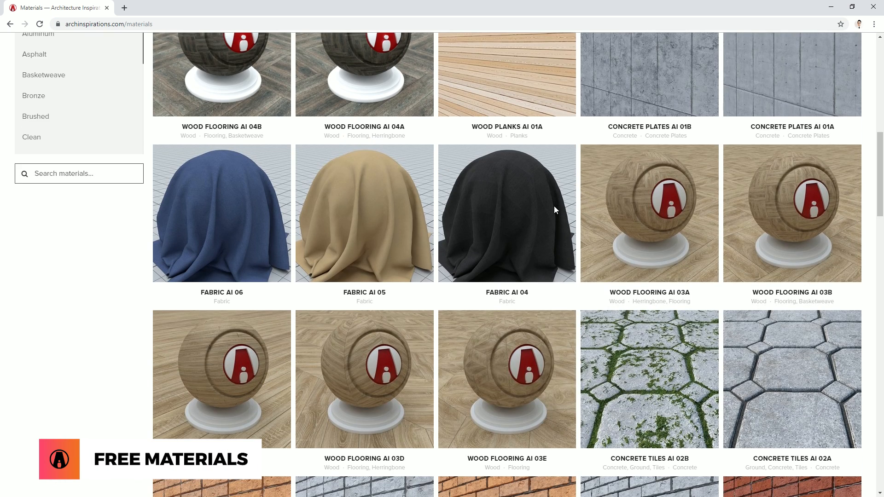
- Open Wood Flooring AI 01B, view its 4K PRO offer, and follow GET STARTED to Patreon tiers
{"action": "scroll", "scroll_direction": "down", "scroll_amount": 3}
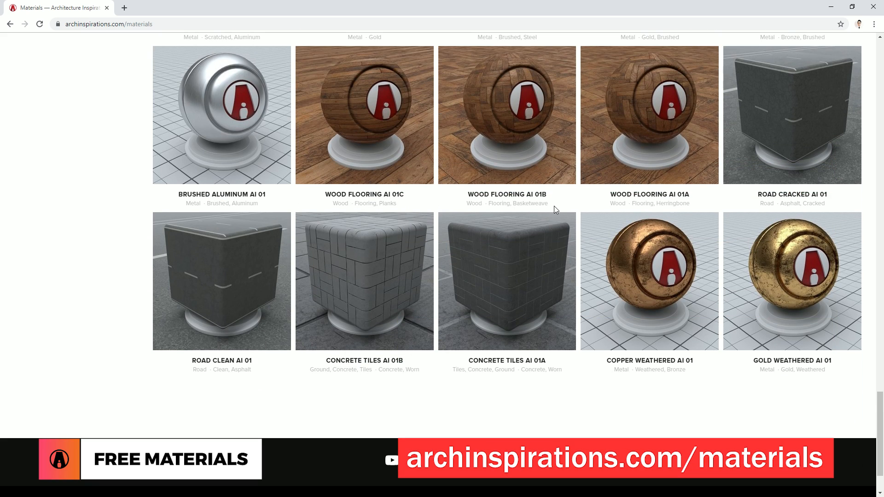
{"action": "left_click", "coordinate": [506, 115]}
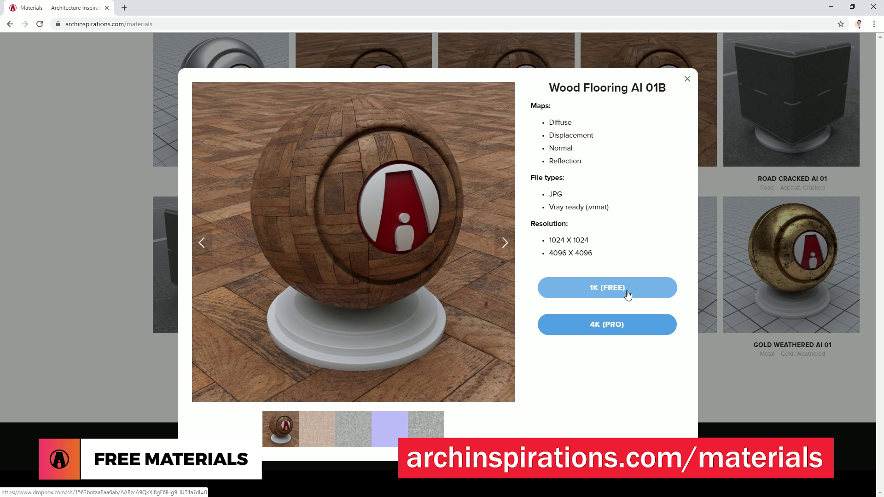
{"action": "left_click", "coordinate": [607, 287]}
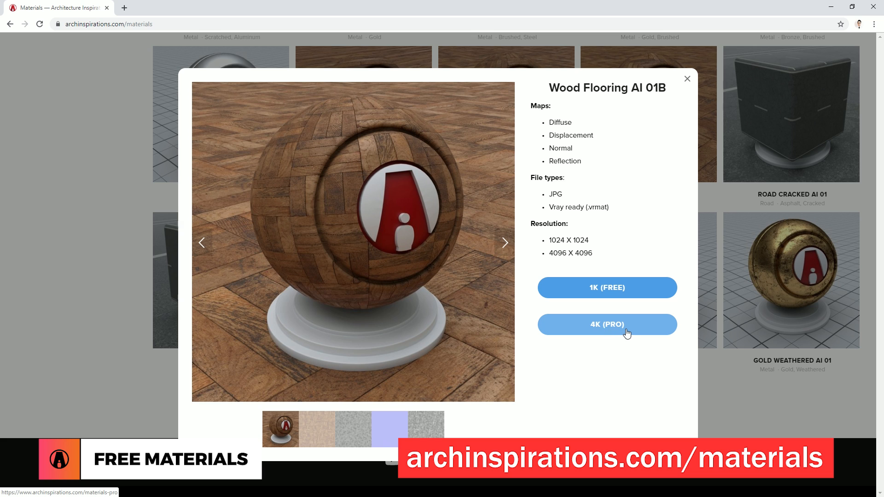
{"action": "left_click", "coordinate": [607, 324]}
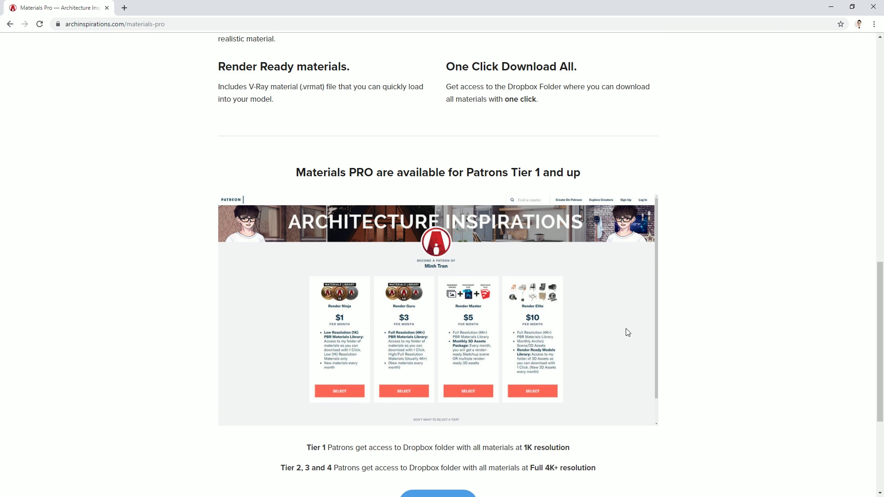
{"action": "scroll", "scroll_direction": "down", "scroll_amount": 3}
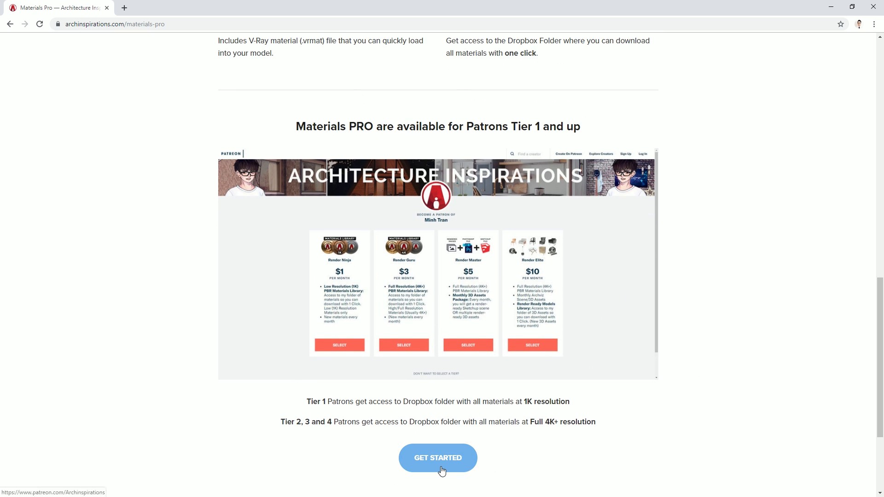
{"action": "left_click", "coordinate": [438, 458]}
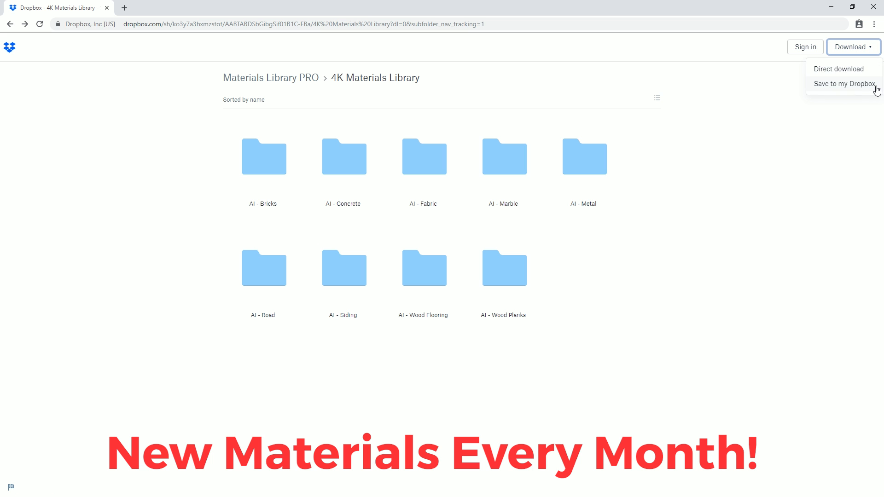
- Direct-download the whole 4K Materials Library folder from the Dropbox Download menu
{"action": "left_click", "coordinate": [837, 69]}
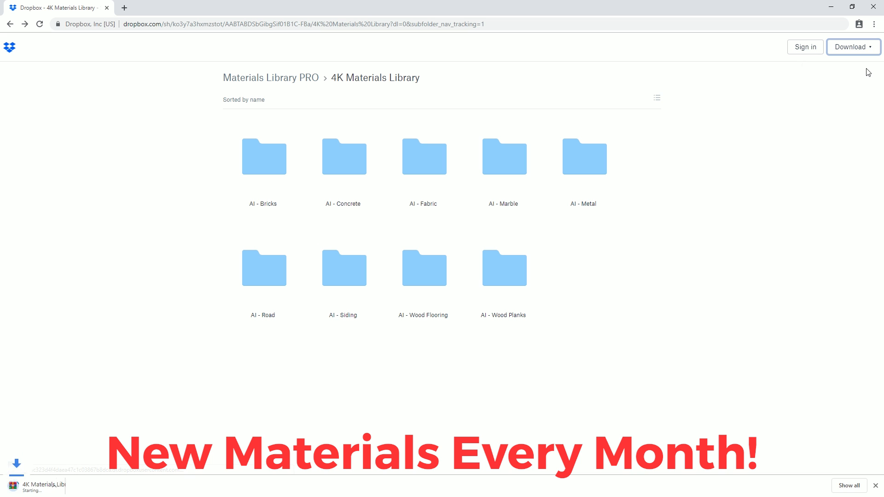